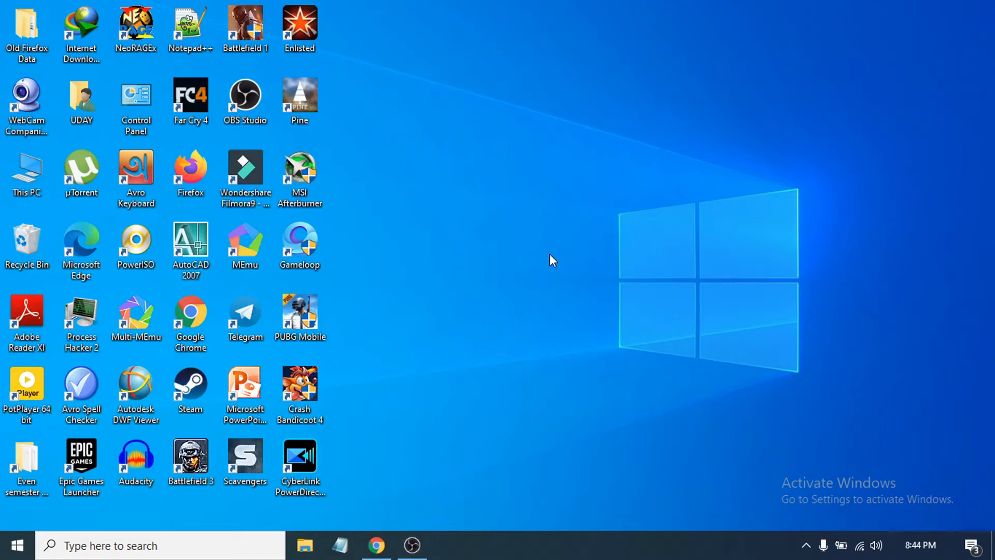
mouse_move(458, 231)
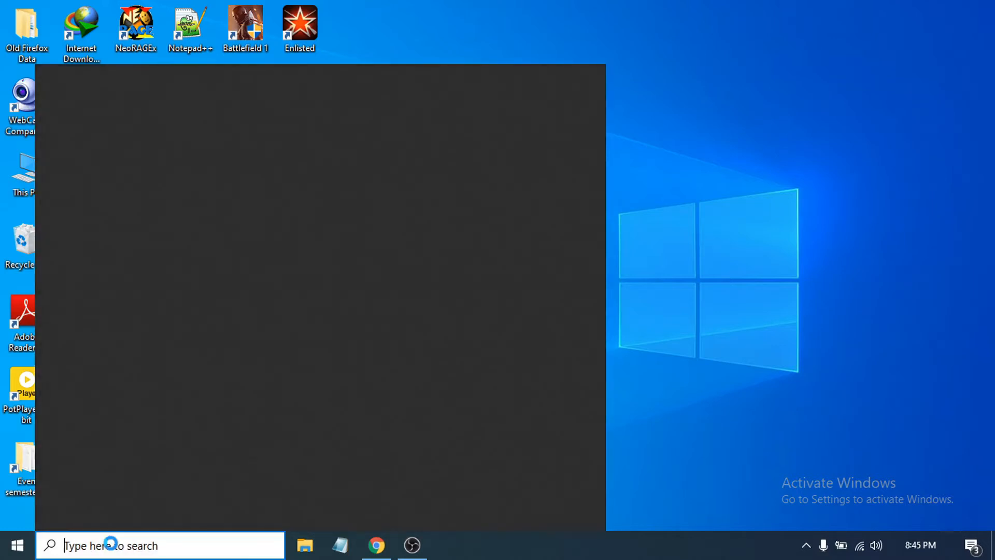
Step: Search Windows for 'control Panel'
text(d)
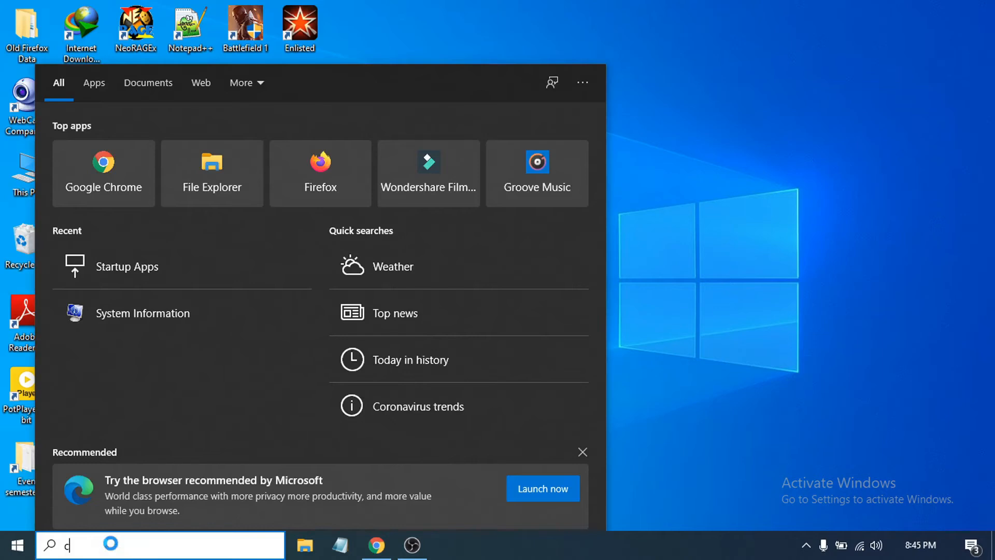
text(control Panel)
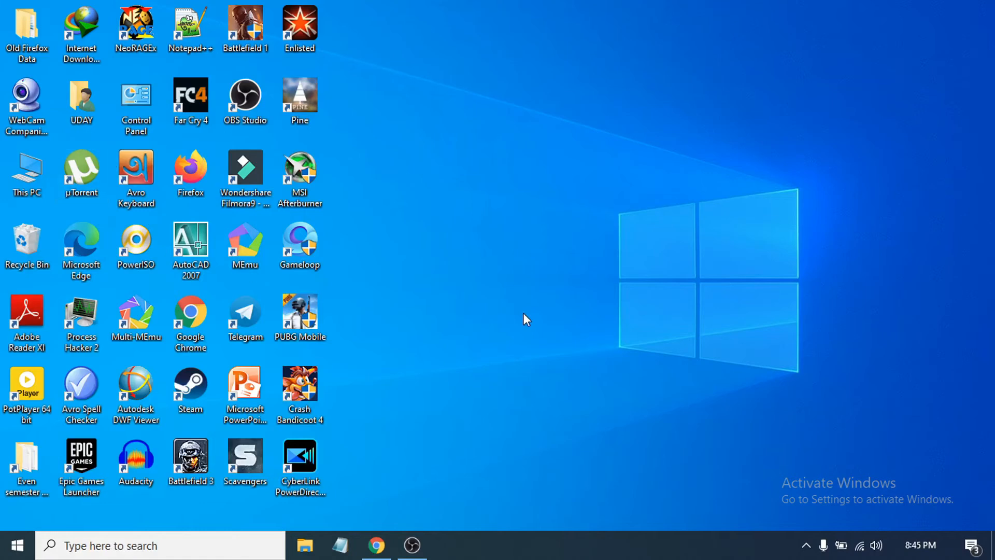
Step: Open Control Panel and go to Power Options
double_click(136, 98)
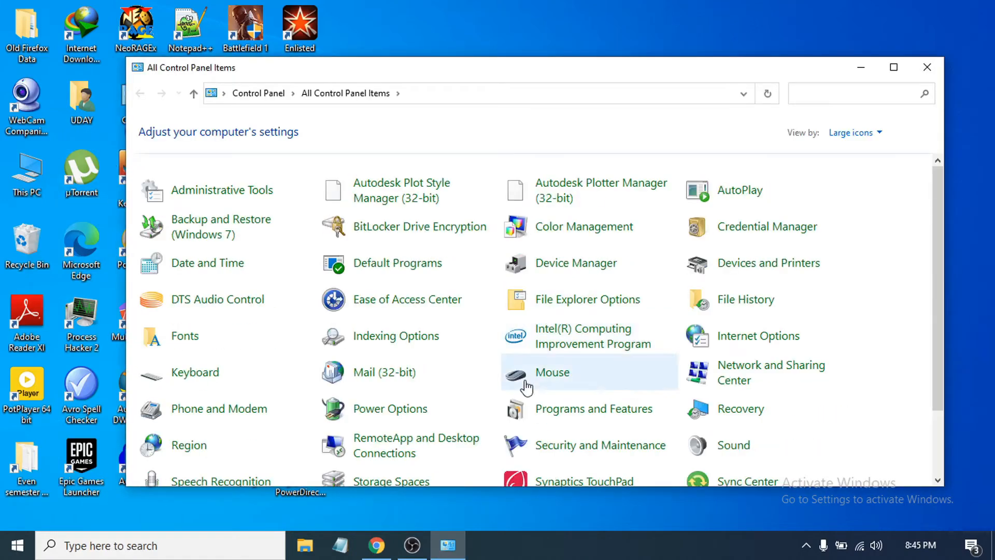
click(851, 133)
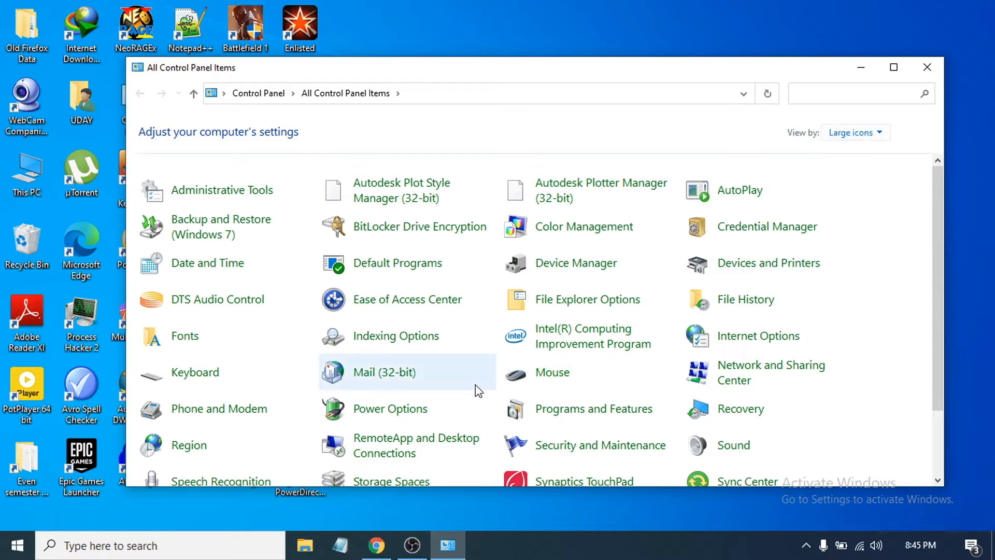
mouse_move(383, 416)
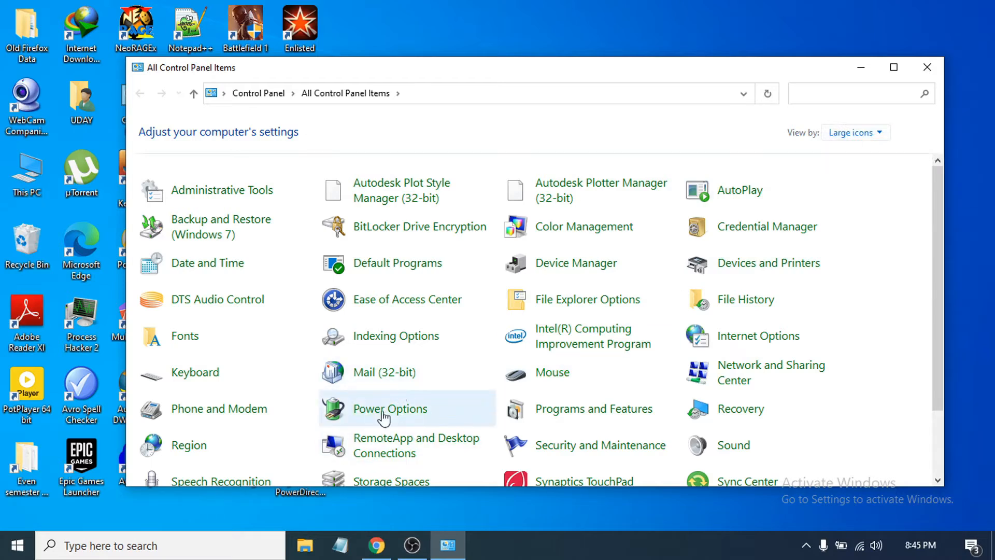
mouse_move(388, 412)
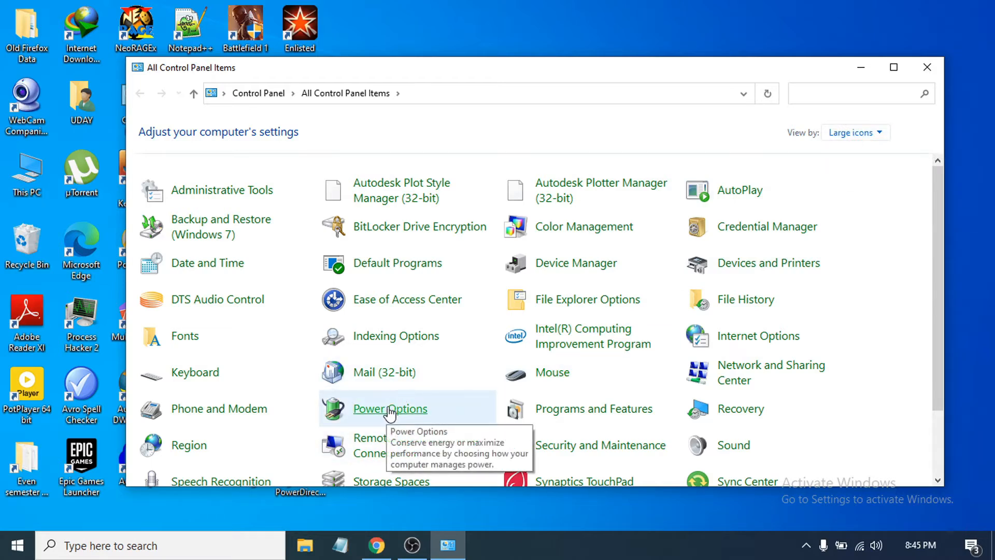
click(390, 408)
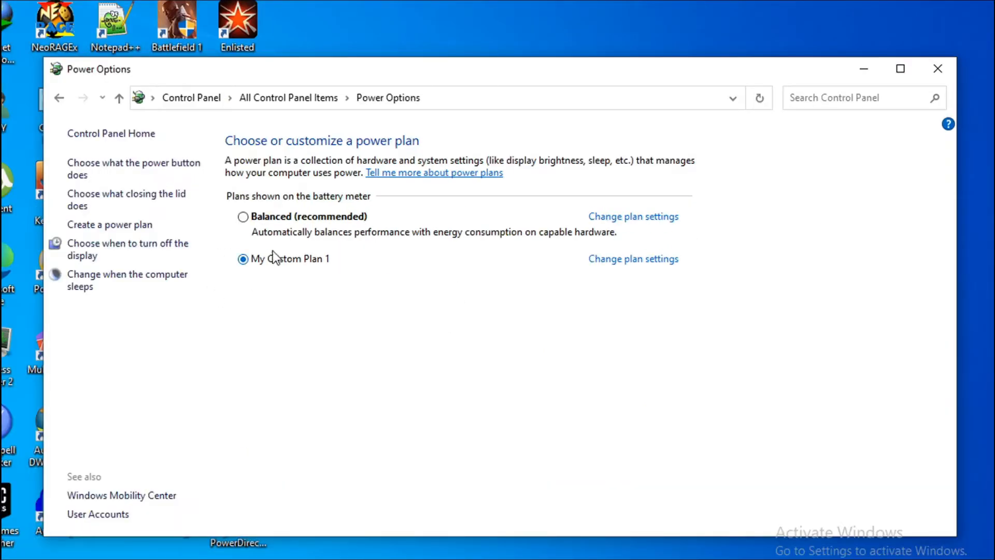
Step: Begin a new power plan from the Power Options left pane
click(243, 259)
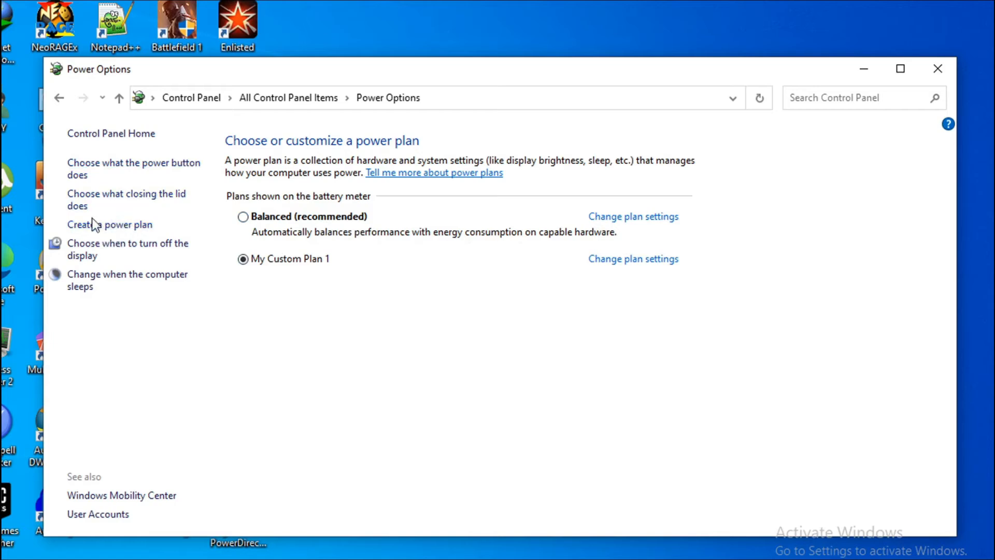
mouse_move(121, 229)
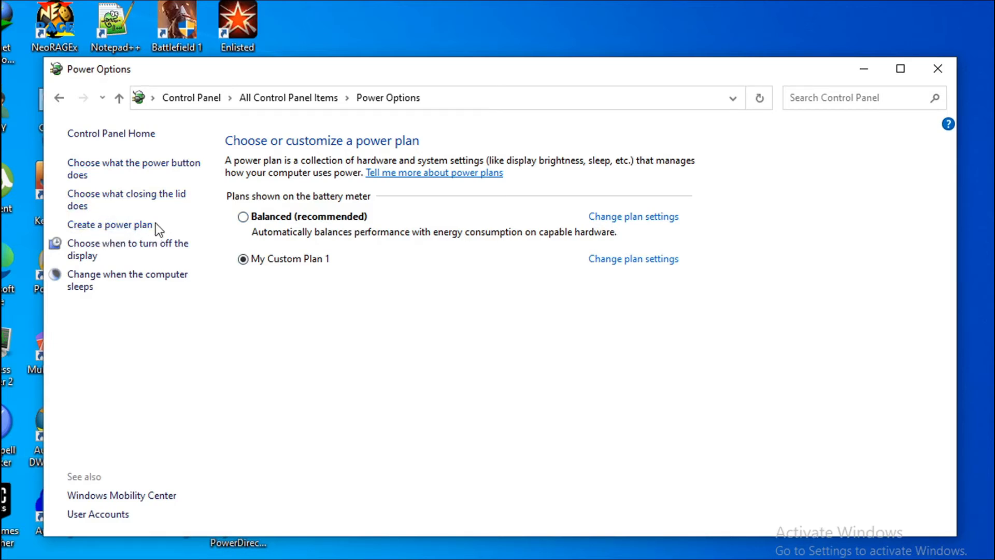
click(109, 224)
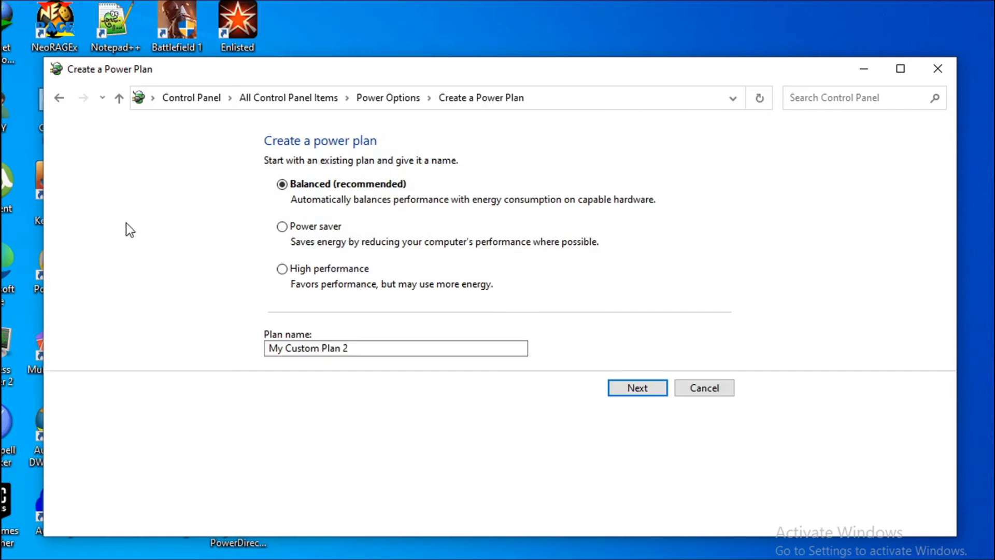
mouse_move(316, 306)
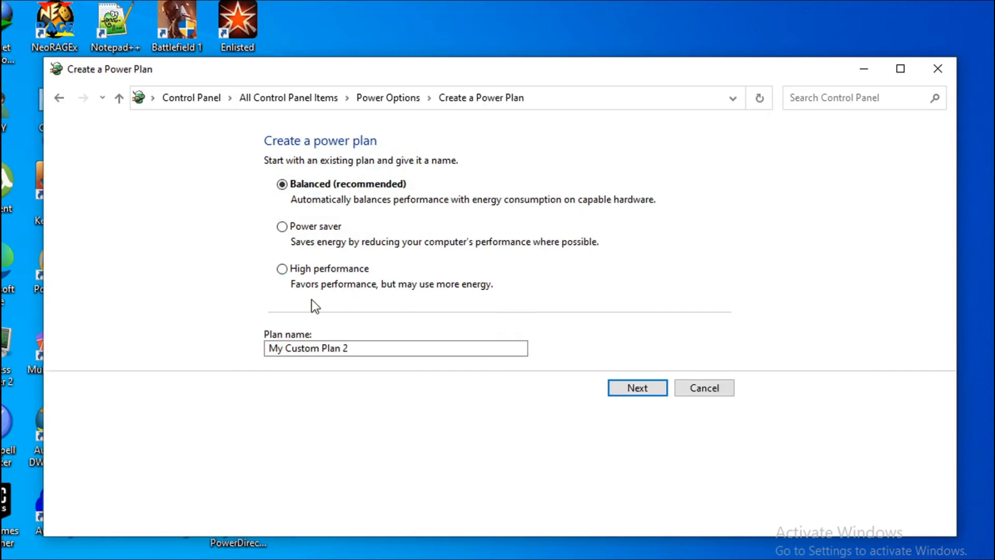
mouse_move(416, 254)
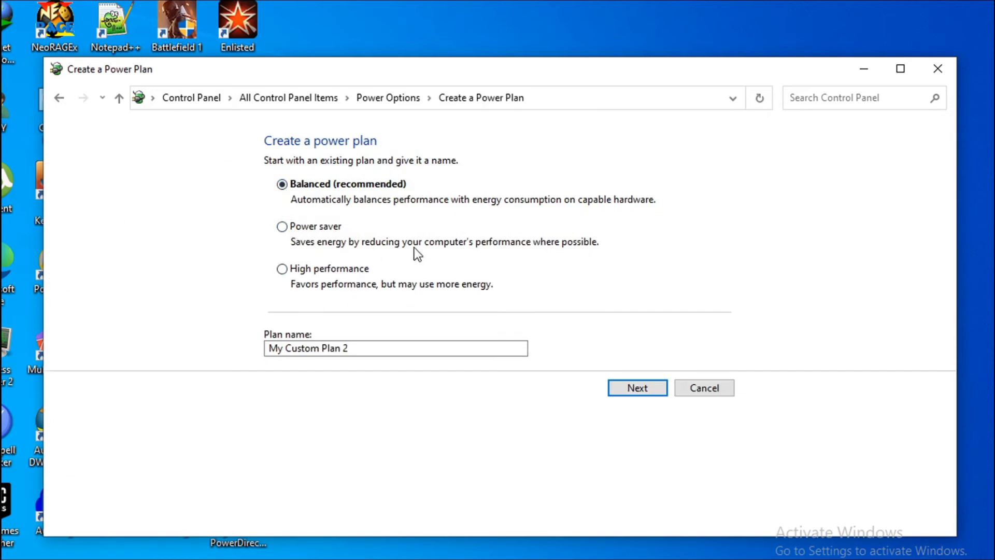
mouse_move(370, 281)
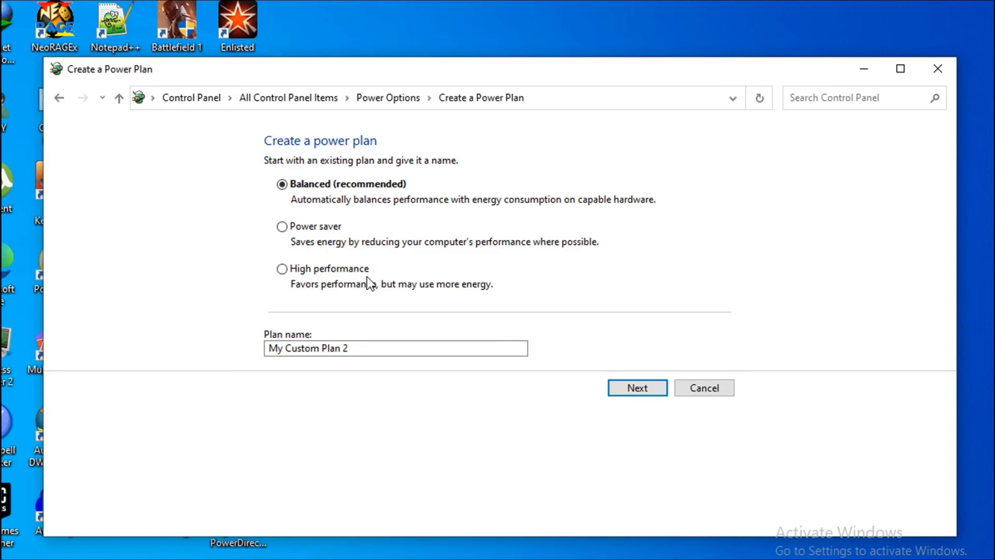
mouse_move(310, 291)
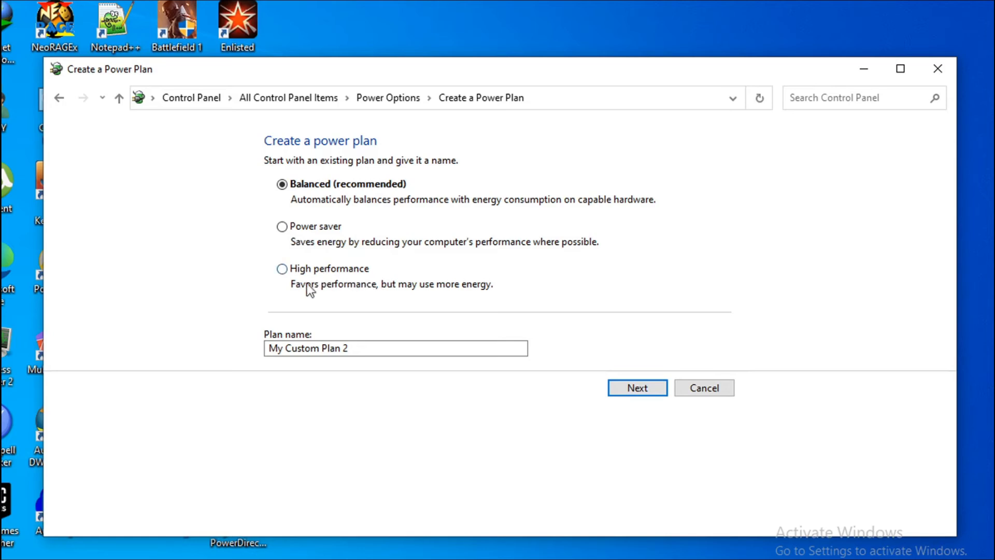
Step: Create a plan named 'High performance' based on the High performance template
click(282, 267)
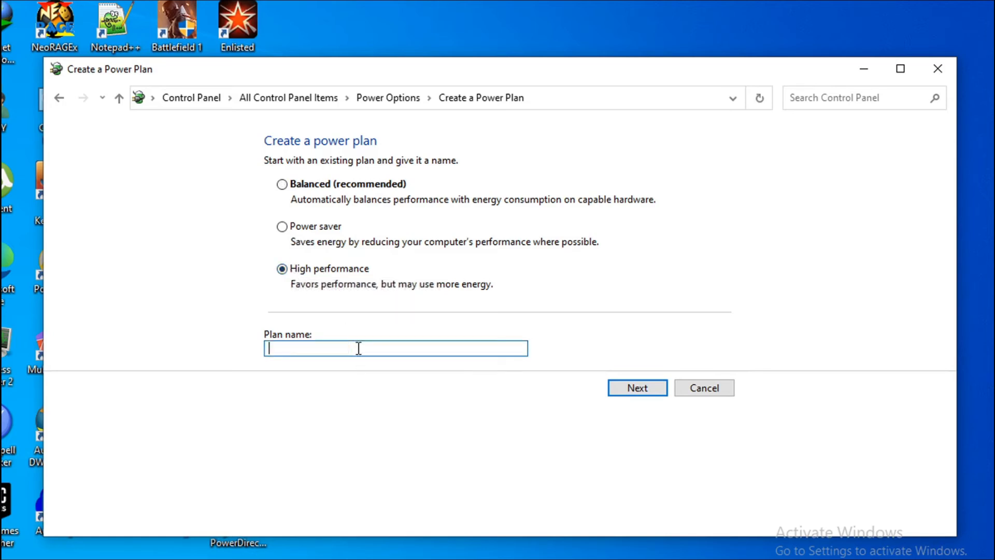
text(H)
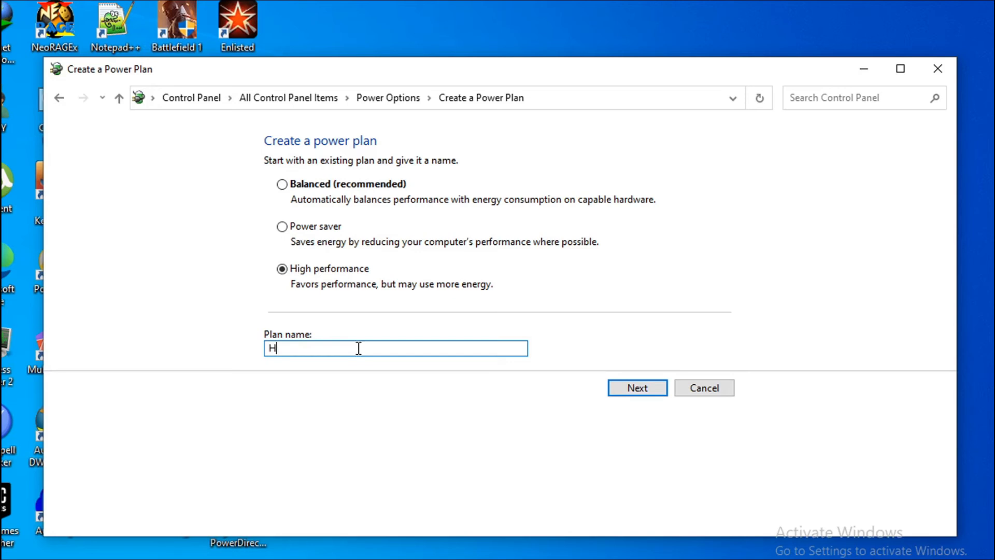
text(igh p)
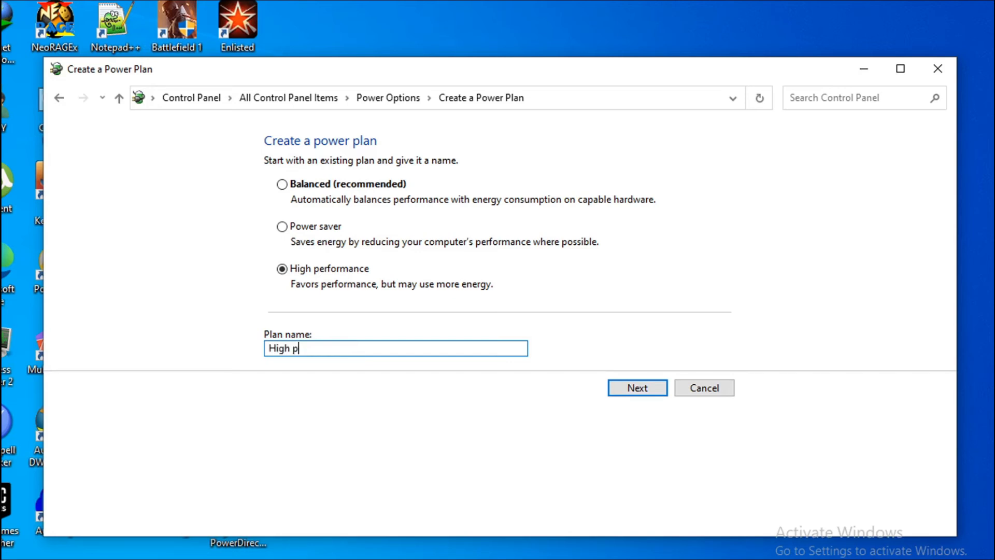
text(erform)
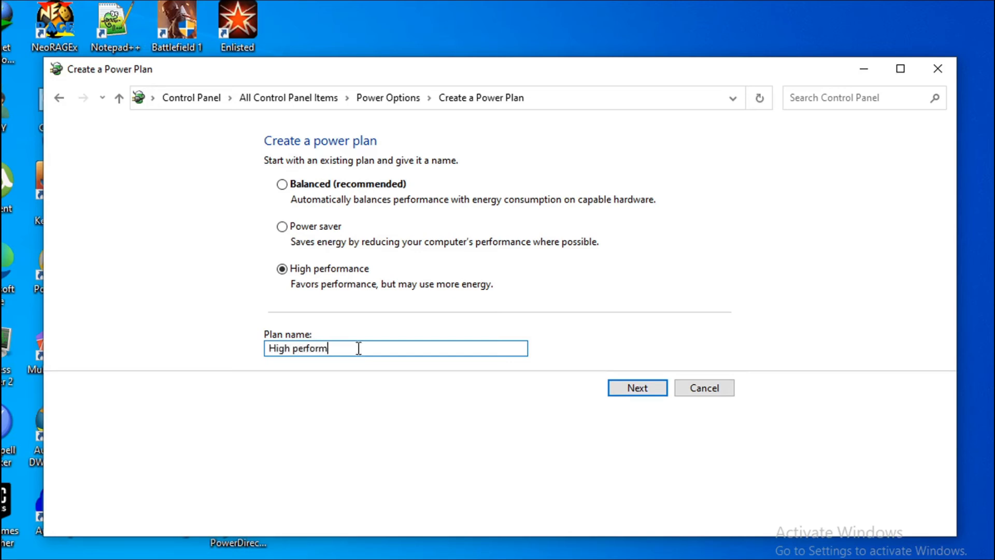
text(ance)
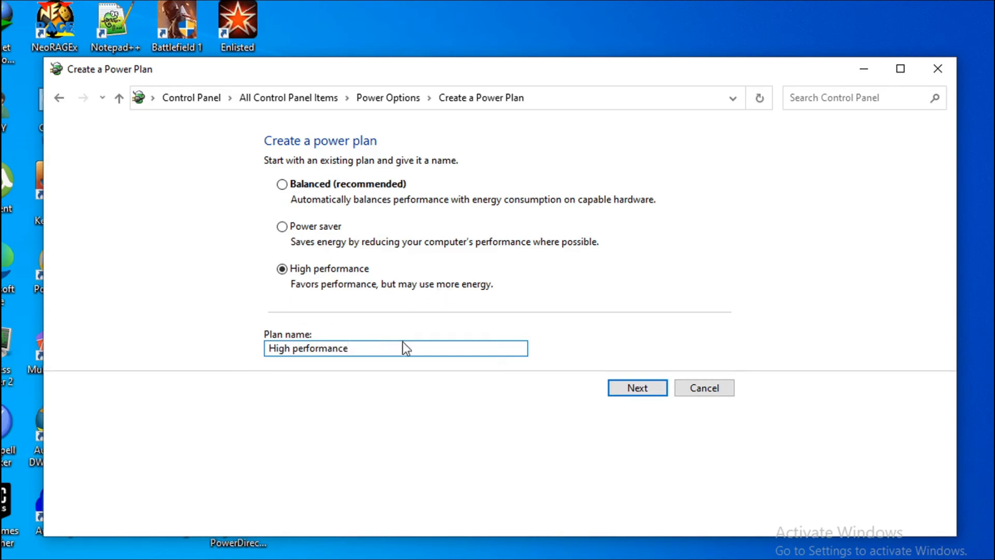
click(636, 388)
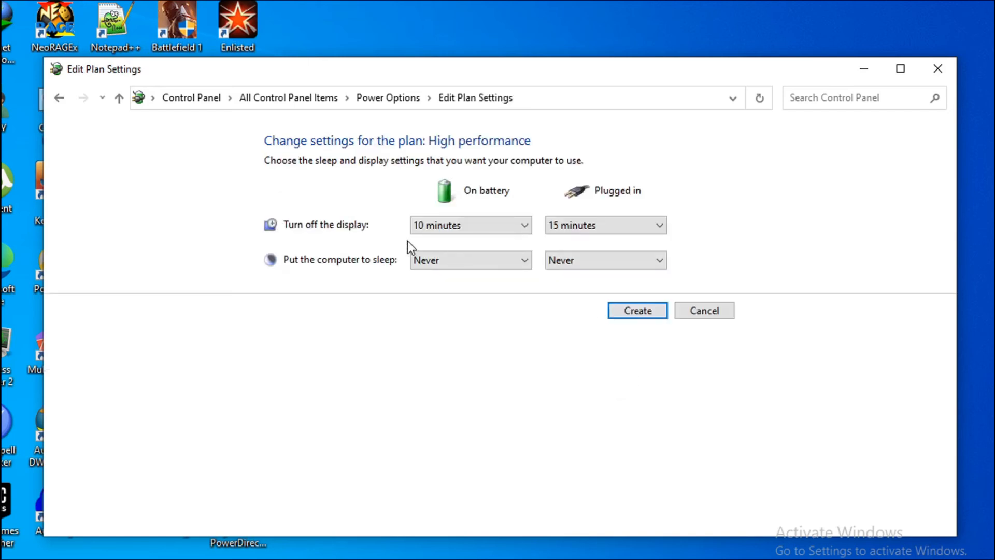
mouse_move(482, 254)
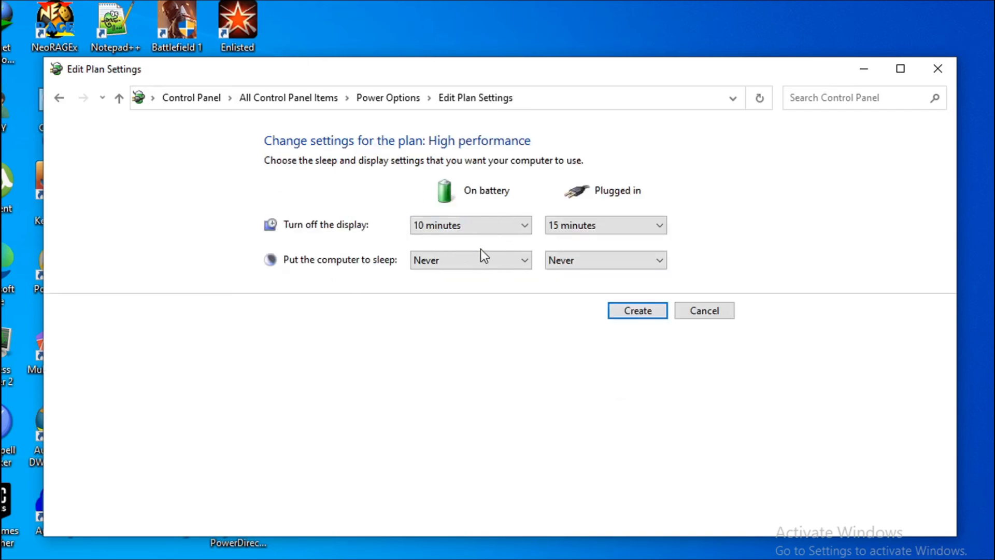
click(636, 311)
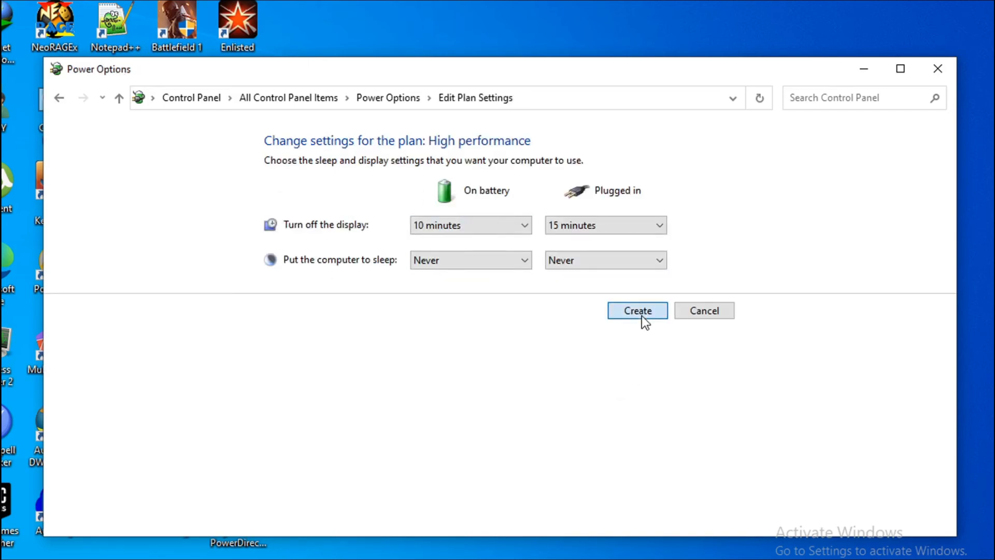
Step: Select the High performance plan as the active power plan
click(636, 310)
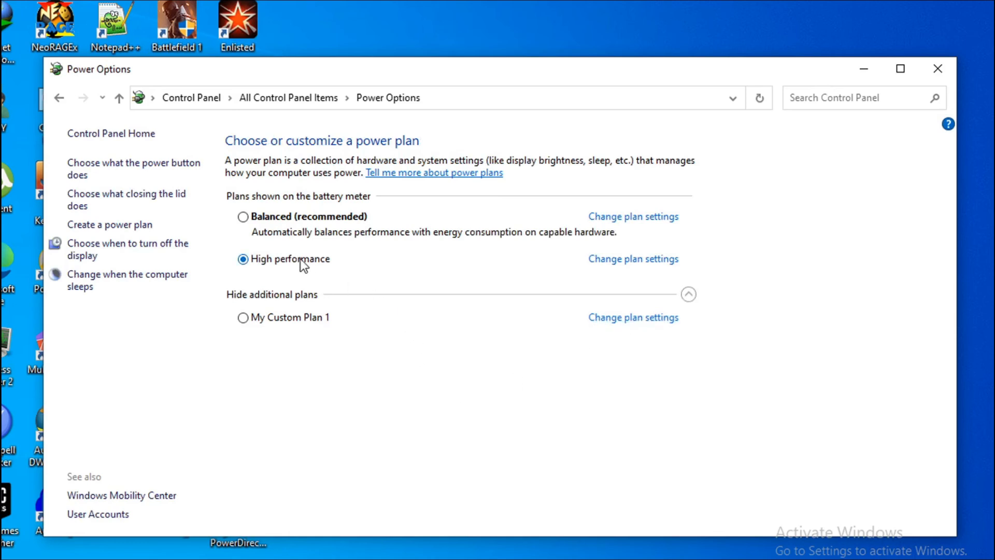
mouse_move(274, 252)
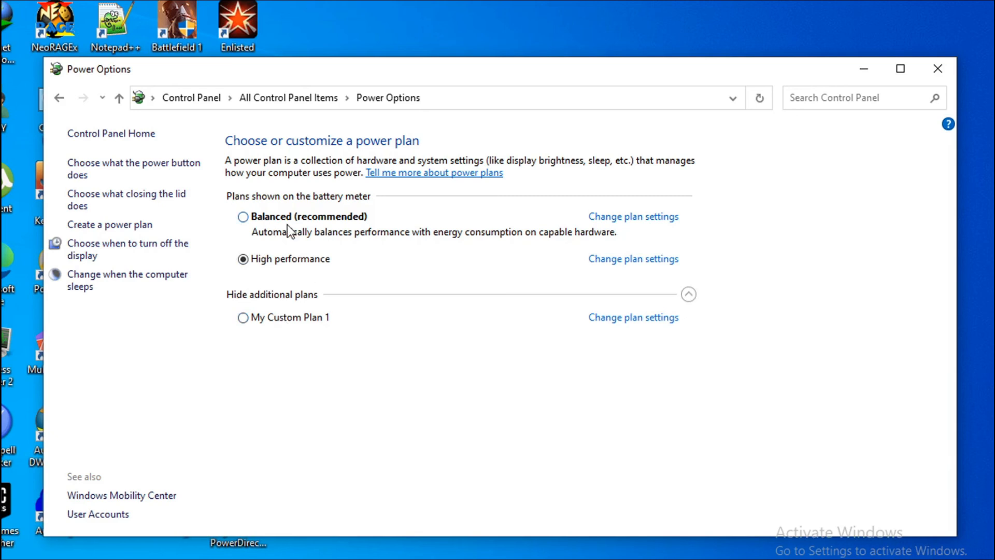
click(243, 259)
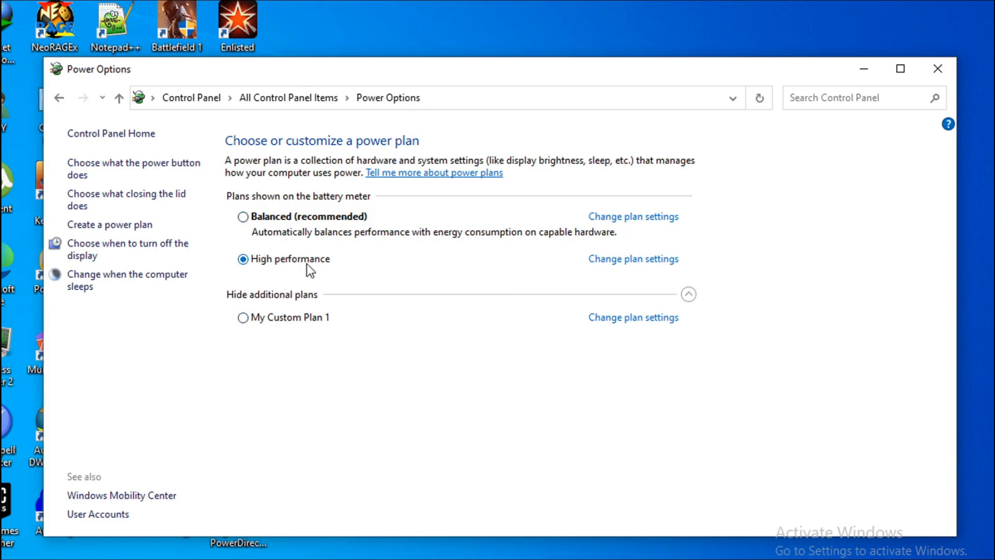